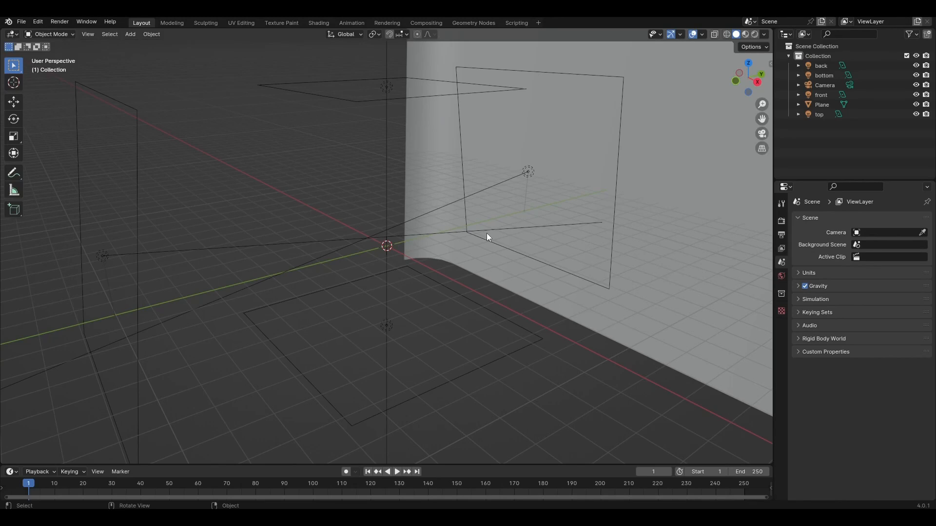
Add a Plain Axes Empty and raise it slightly above the origin
left_click(37, 22)
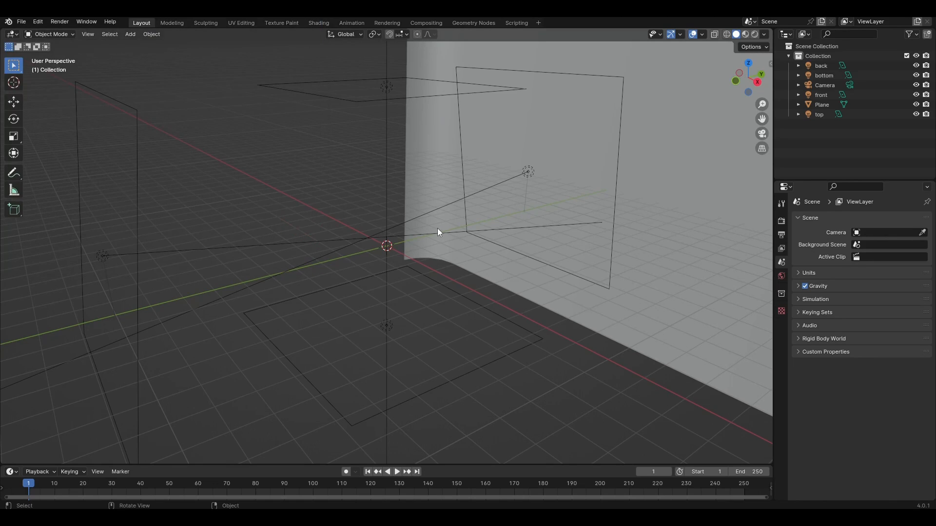
left_click(130, 33)
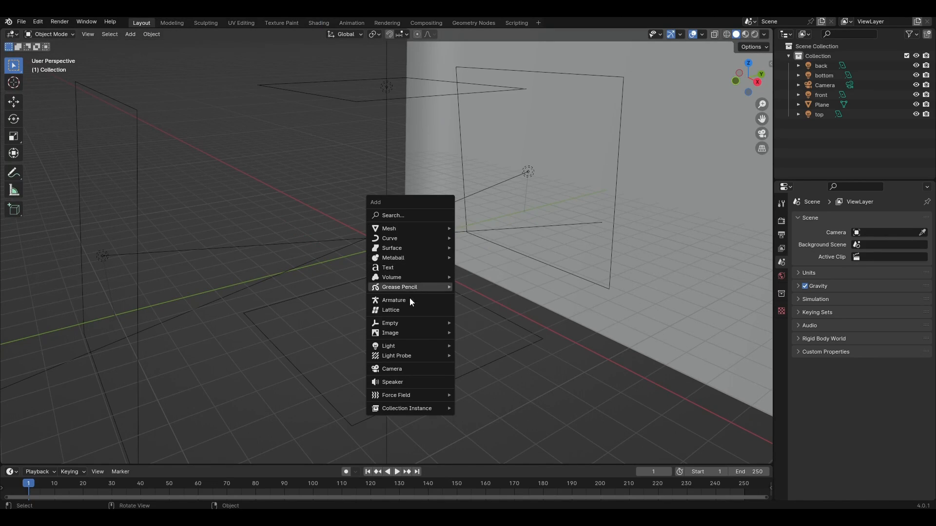
mouse_move(390, 323)
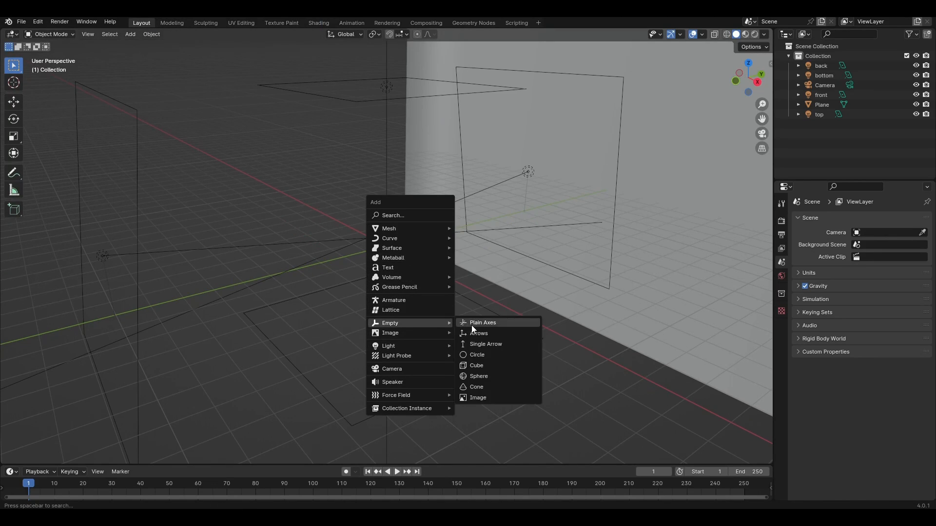
left_click(482, 322)
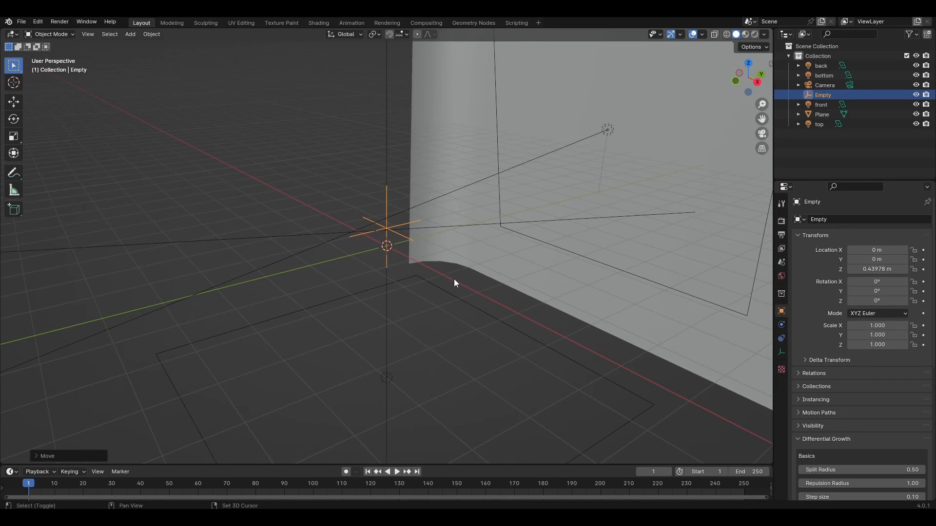
Add a filled Circle mesh and inset its face deeply around a small central disc
left_click(130, 34)
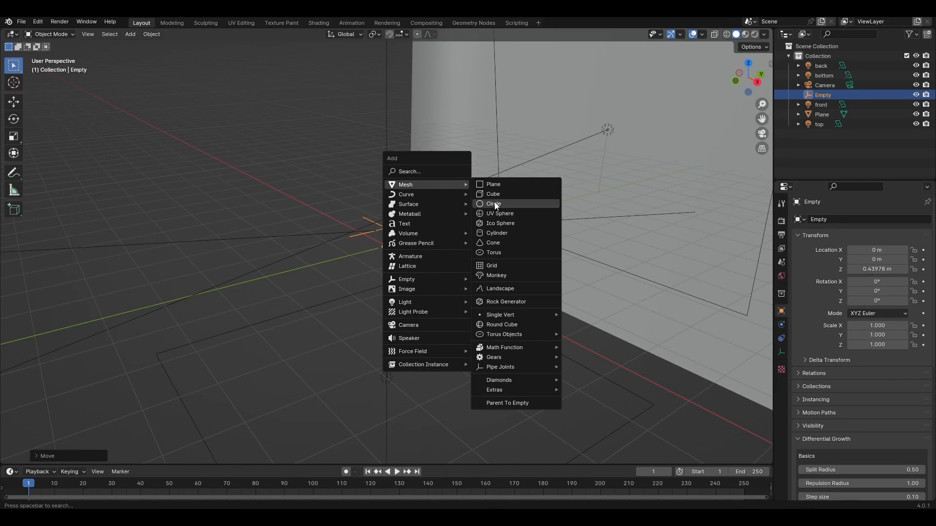
left_click(494, 204)
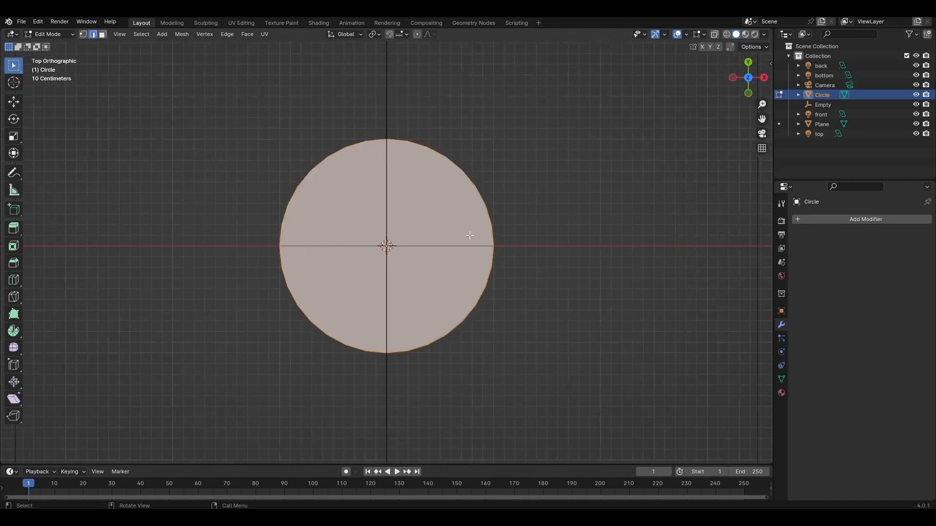
left_click_drag(386, 246, 581, 266)
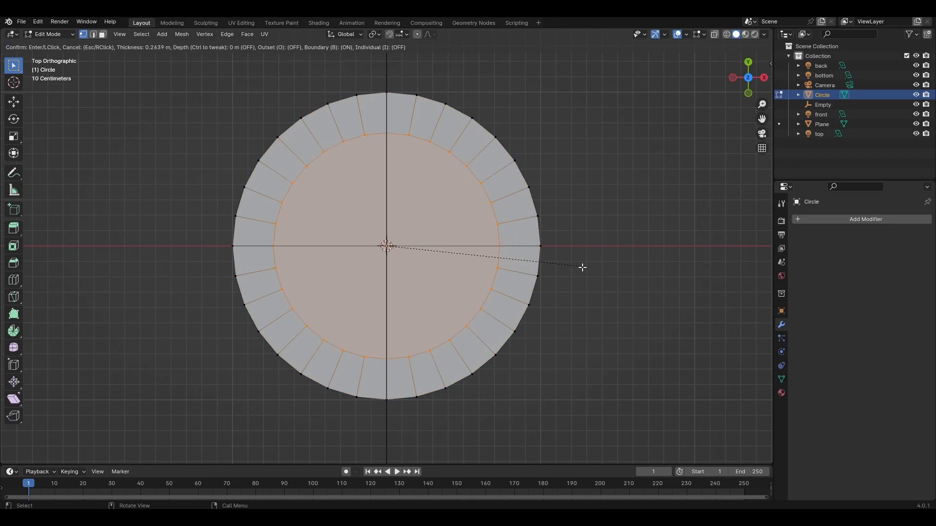
left_click_drag(582, 268, 542, 271)
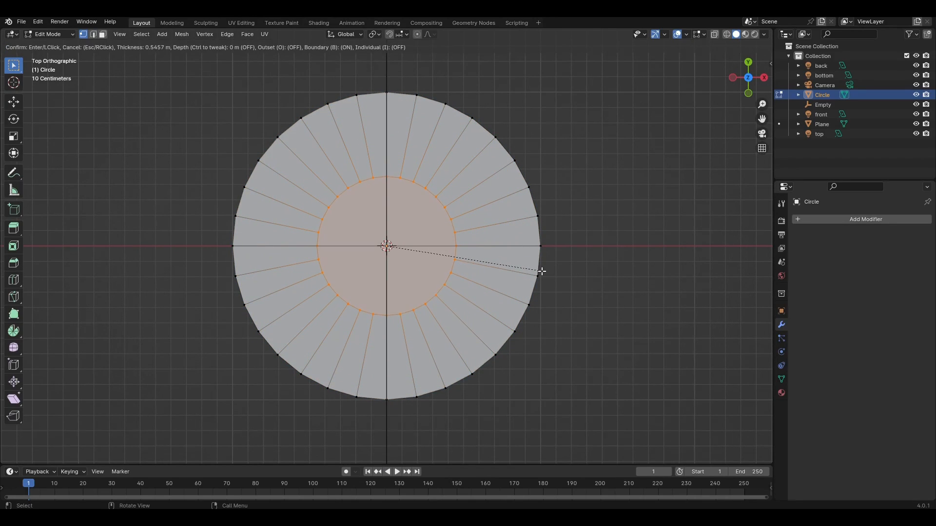
left_click(540, 271)
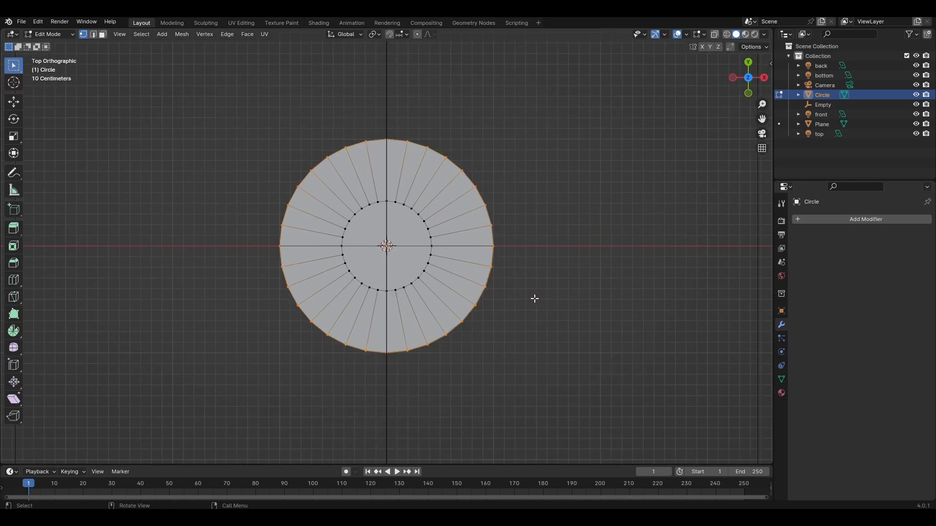
Give the Circle an Array modifier using the Empty as Object Offset instead of Relative Offset
key("Tab")
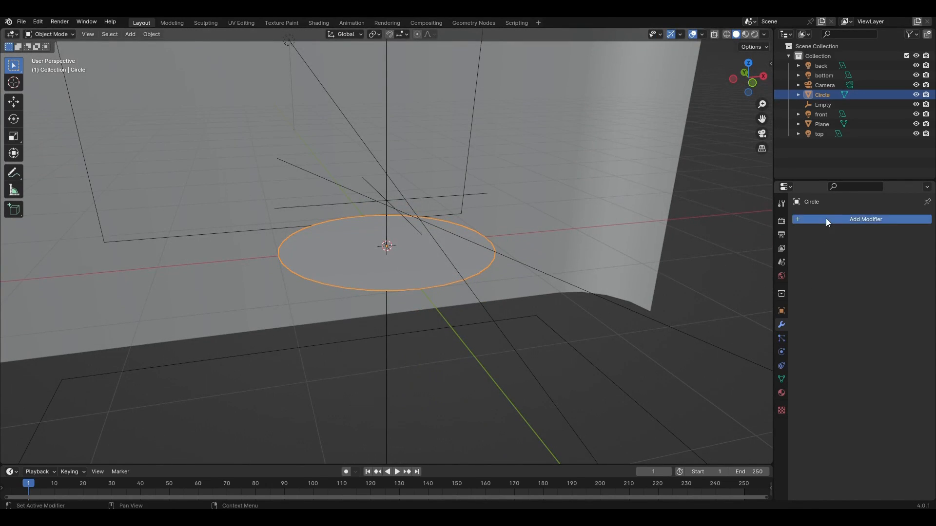
left_click(865, 219)
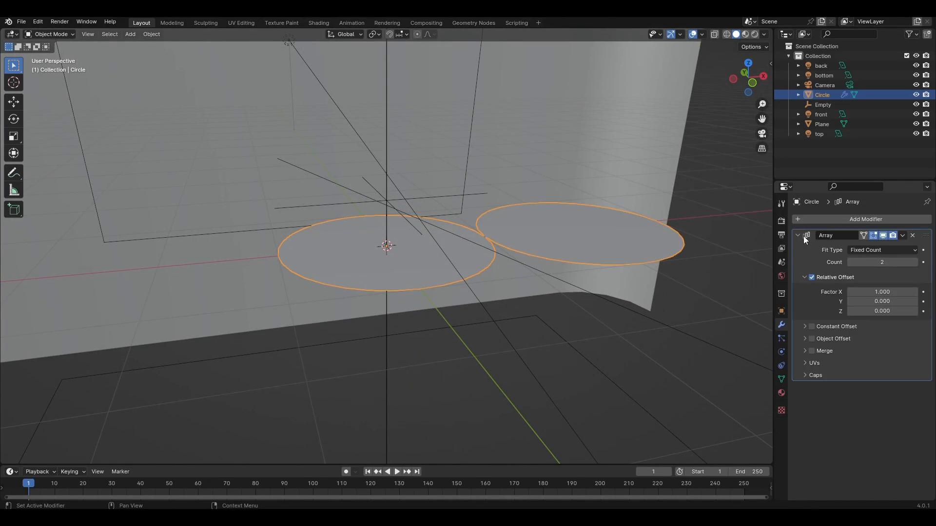
left_click(811, 276)
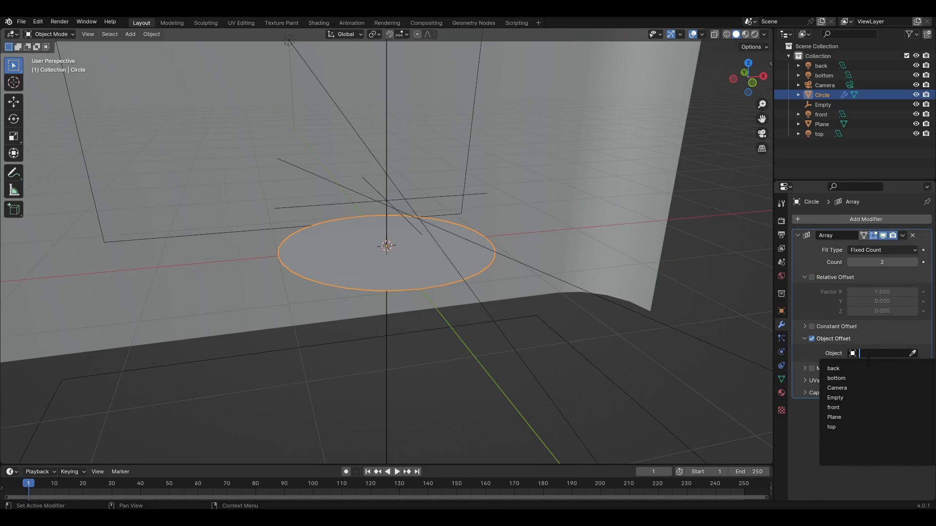
left_click(834, 397)
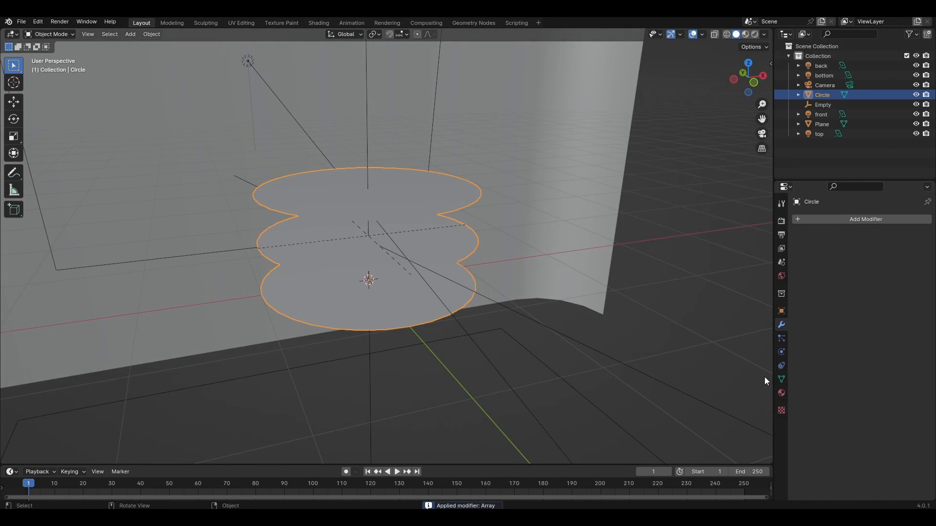
Run three Differential Growth steps from Object Properties to ruffle the stacked circles
key("Tab")
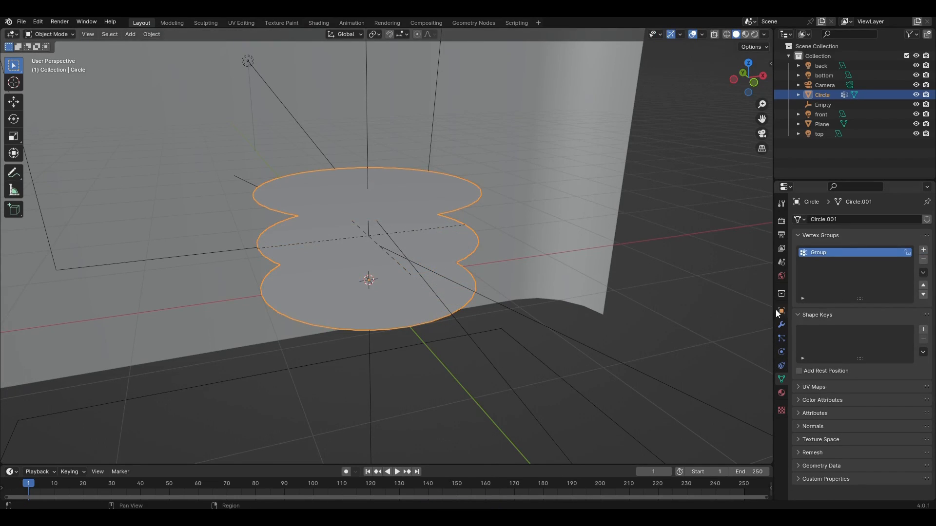
left_click(781, 310)
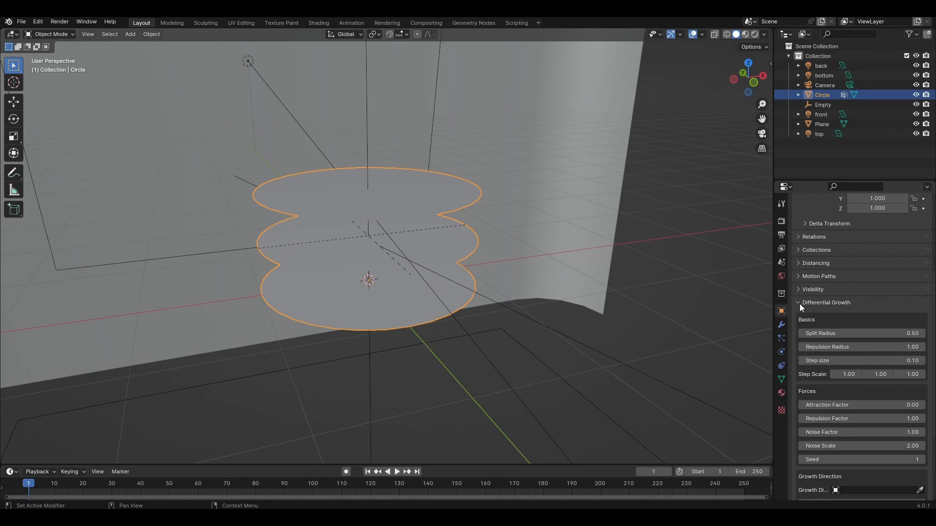
scroll("down", 3)
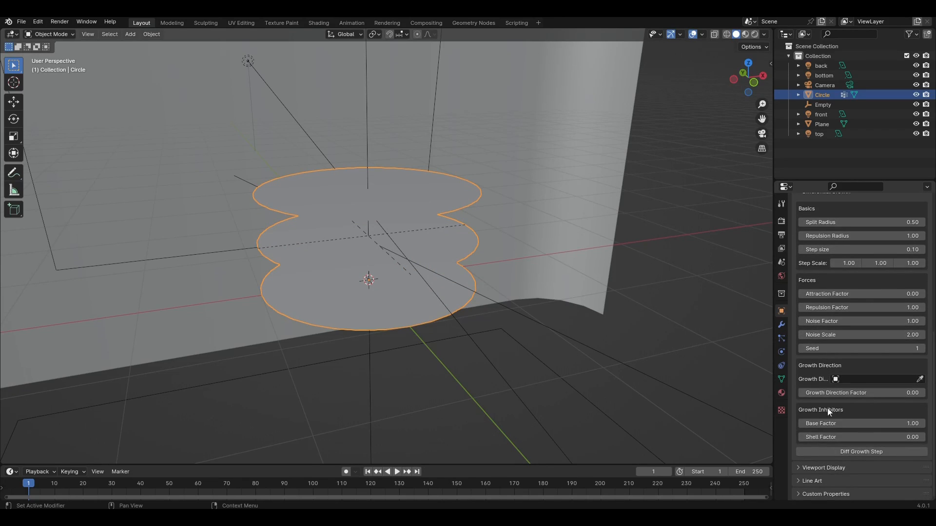
left_click(859, 452)
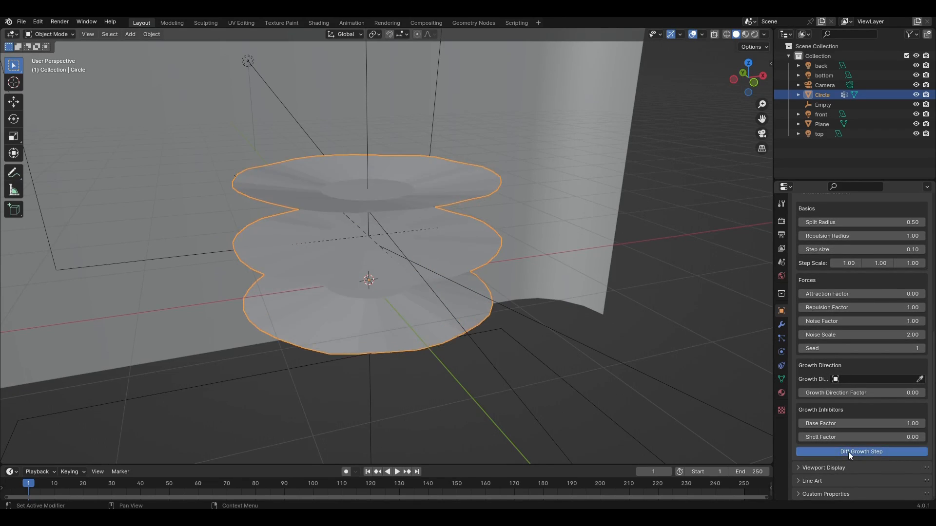
left_click(861, 452)
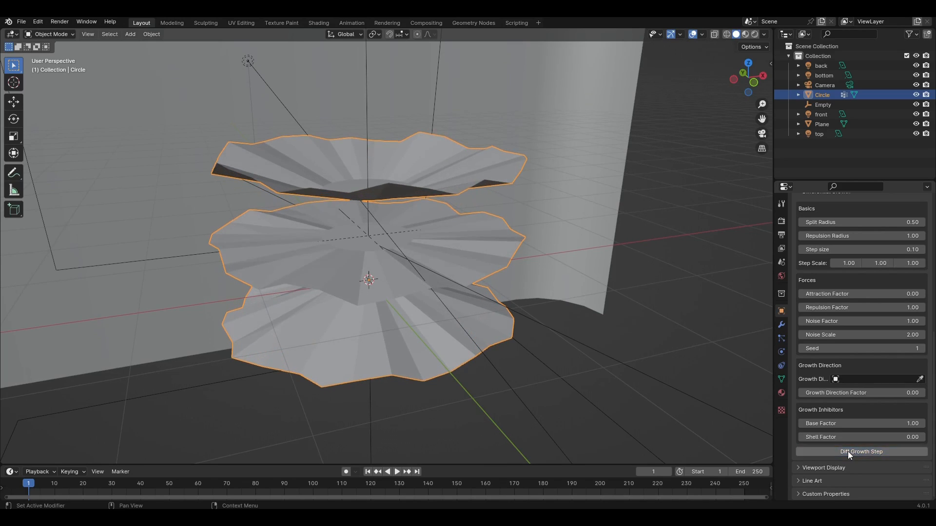
left_click(860, 452)
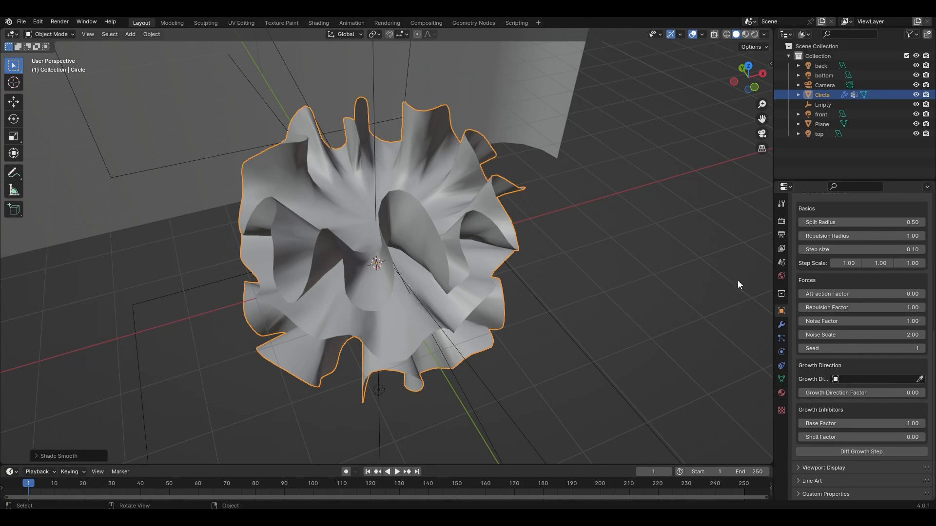
Set the Solidify modifier thickness to 0.03 m
left_click(779, 324)
type("sol")
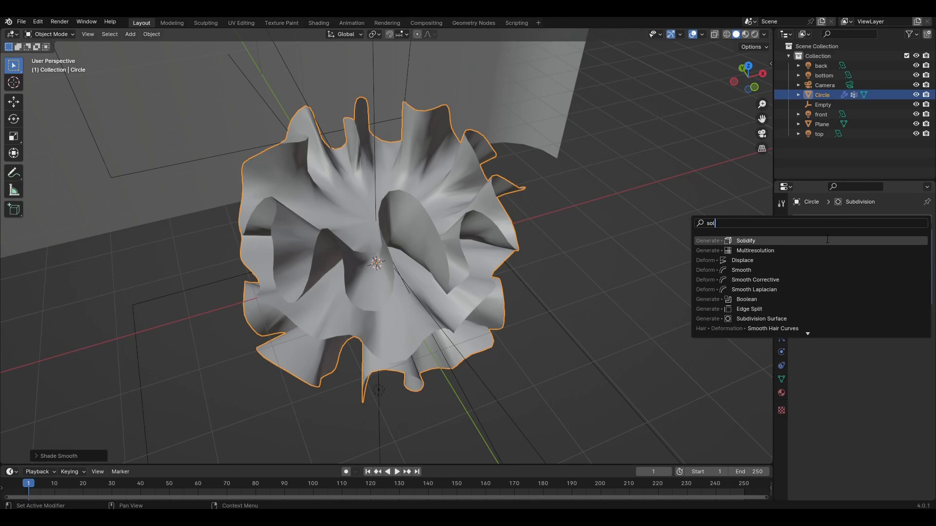
left_click(745, 240)
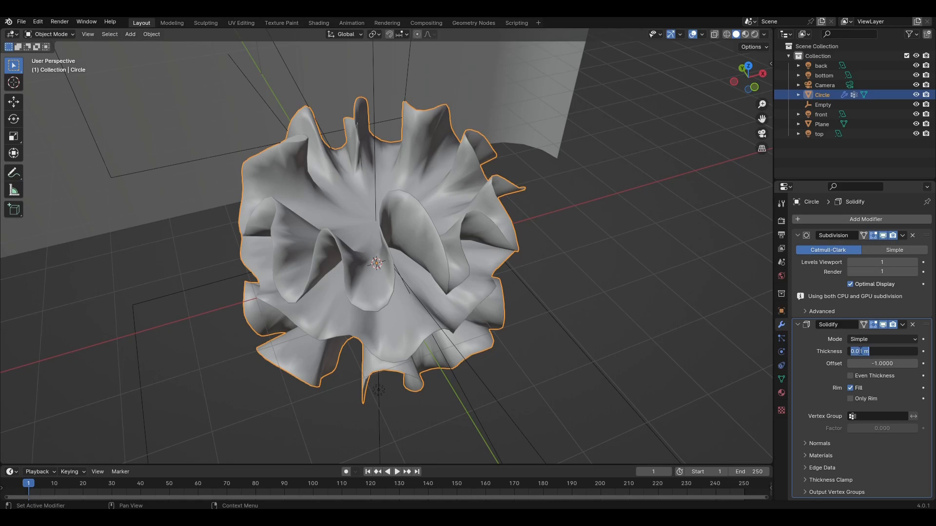
type("0.03")
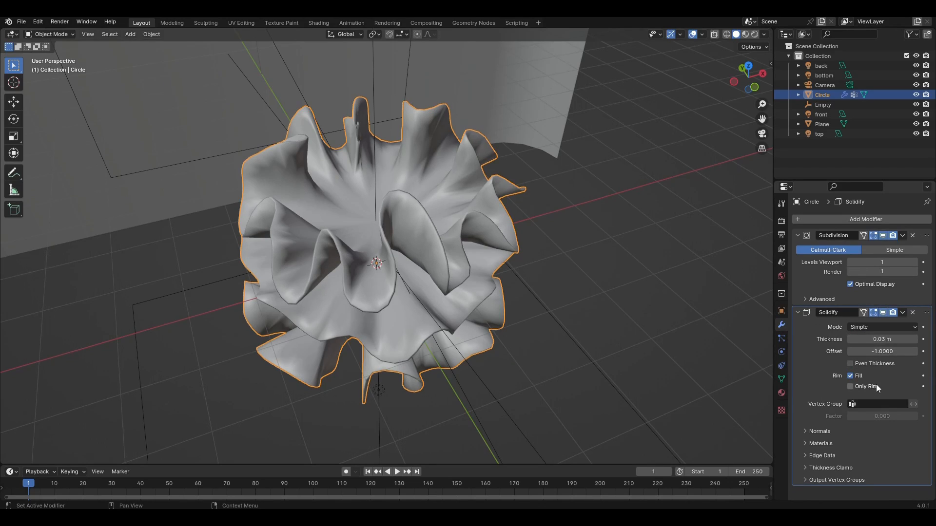
Add a second Subdivision Surface modifier by searching 'sub'
left_click(864, 218)
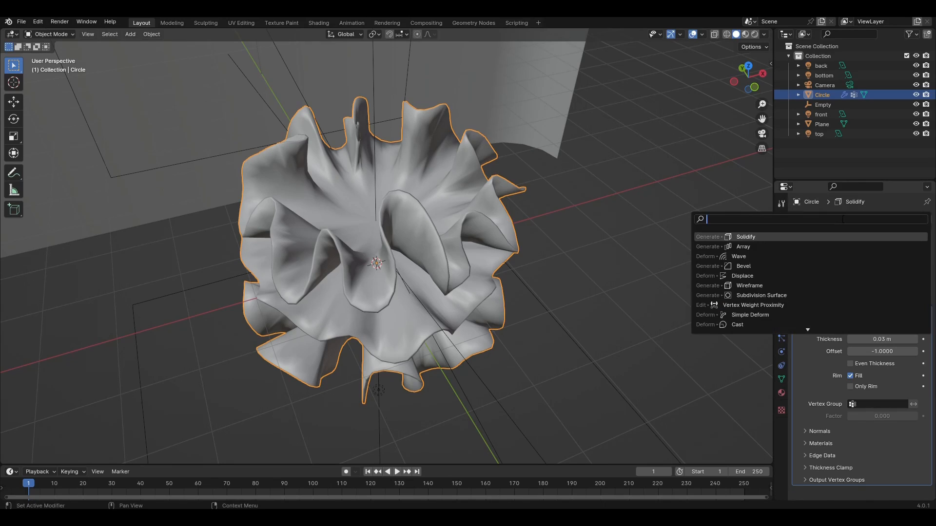
type("sub")
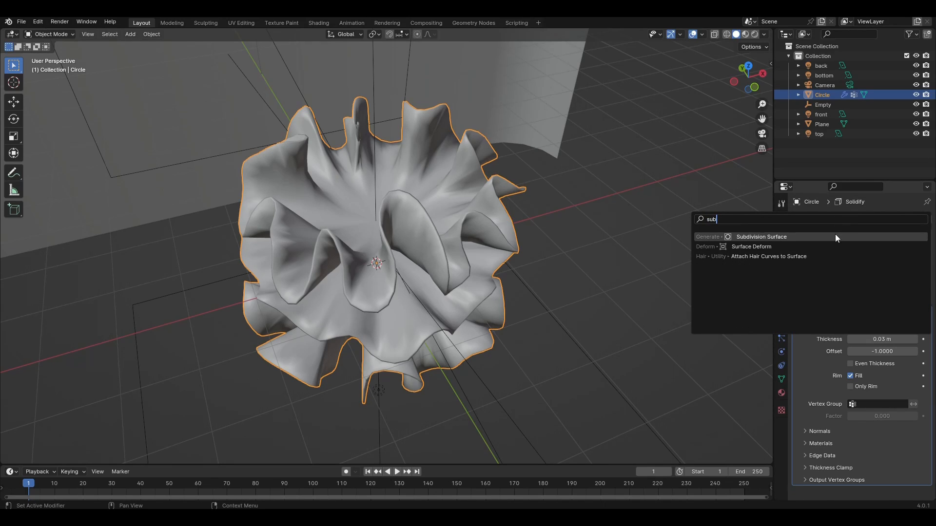
left_click(761, 236)
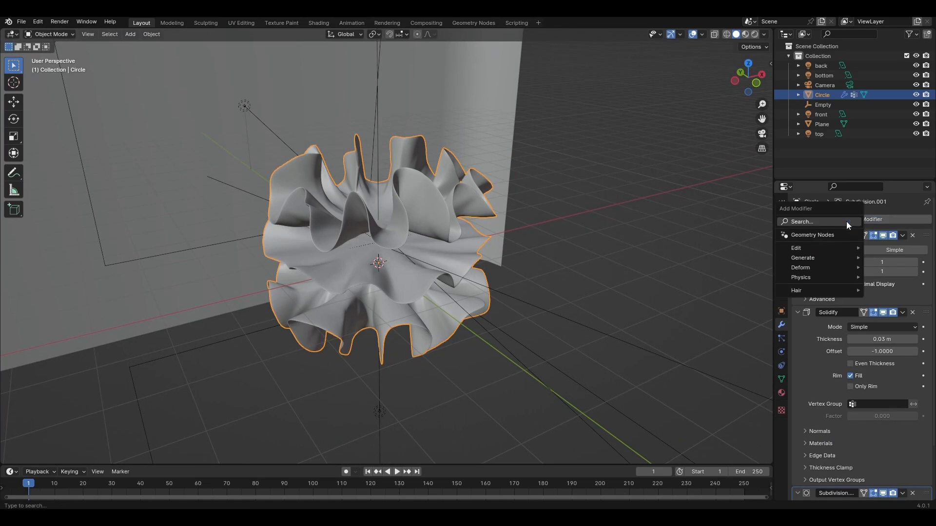
Add a Wave modifier via 'wa' search and slow its speed to 0.05
type("wa")
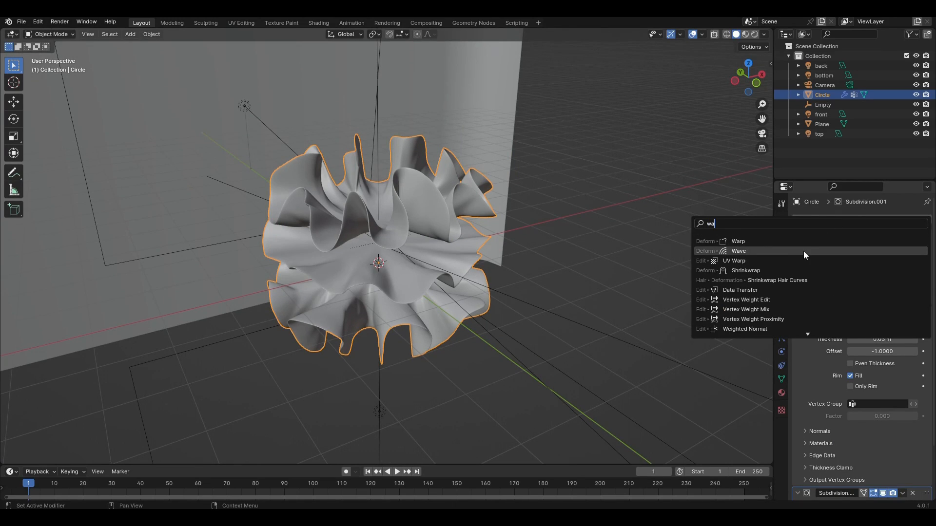
left_click(739, 251)
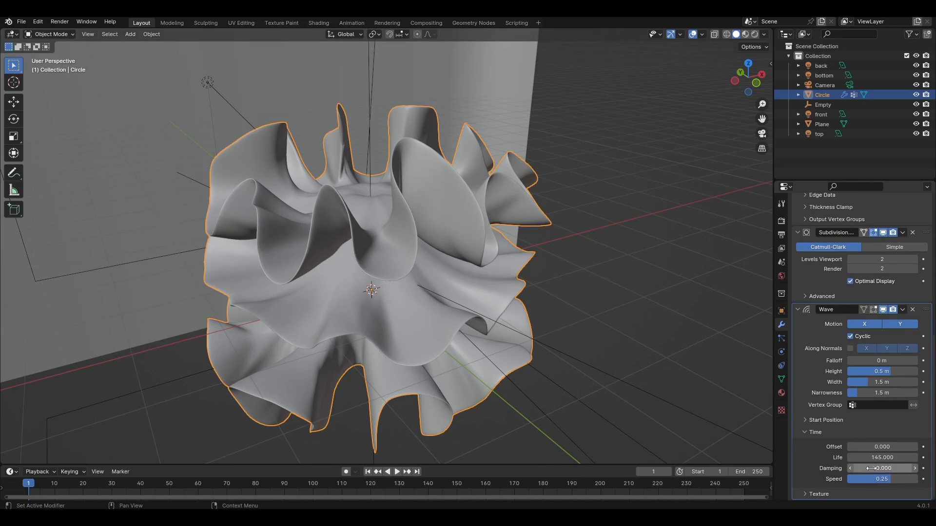
left_click_drag(873, 468, 886, 468)
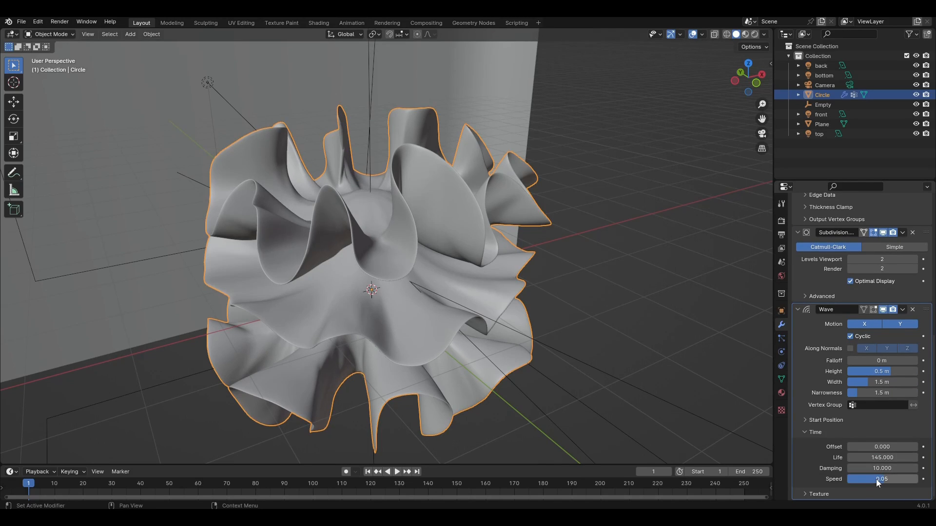
key("KP_1")
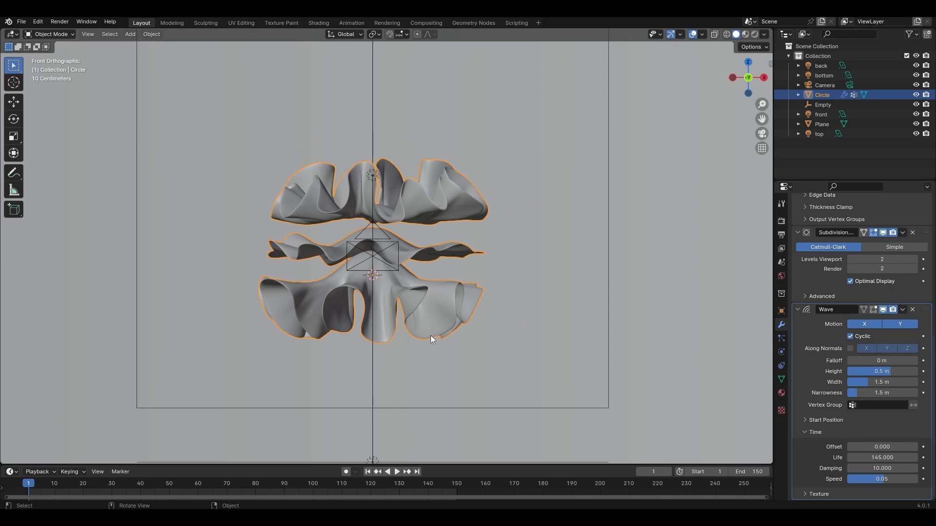
Play, stop and replay the wave animation from the timeline to preview the ripple
left_click(397, 471)
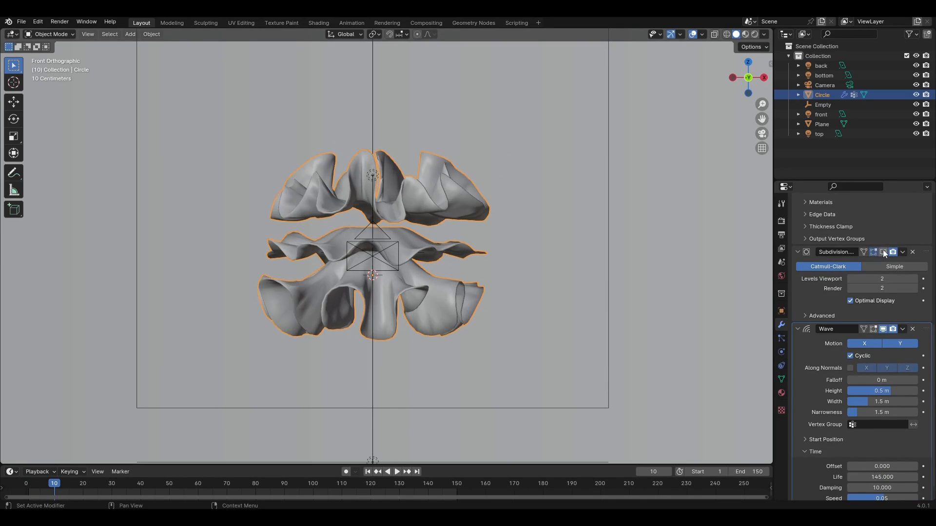
left_click(396, 471)
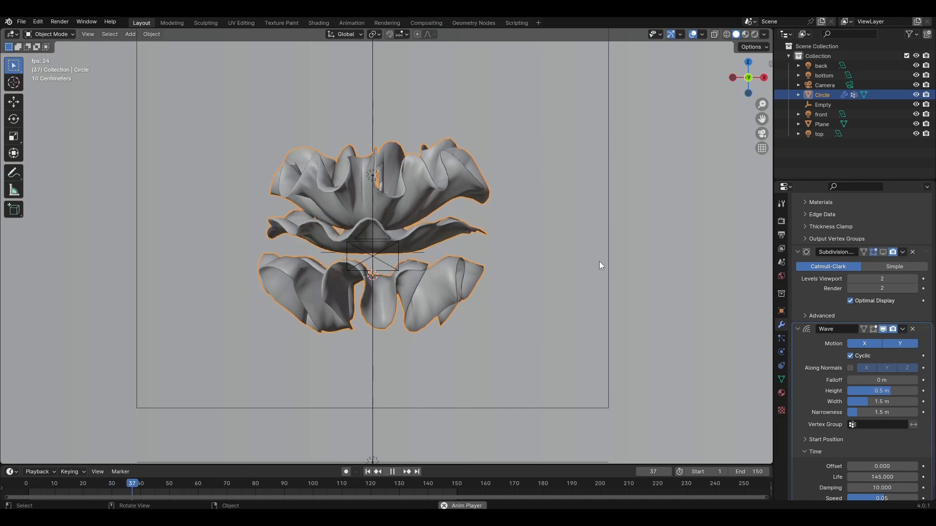
left_click(391, 471)
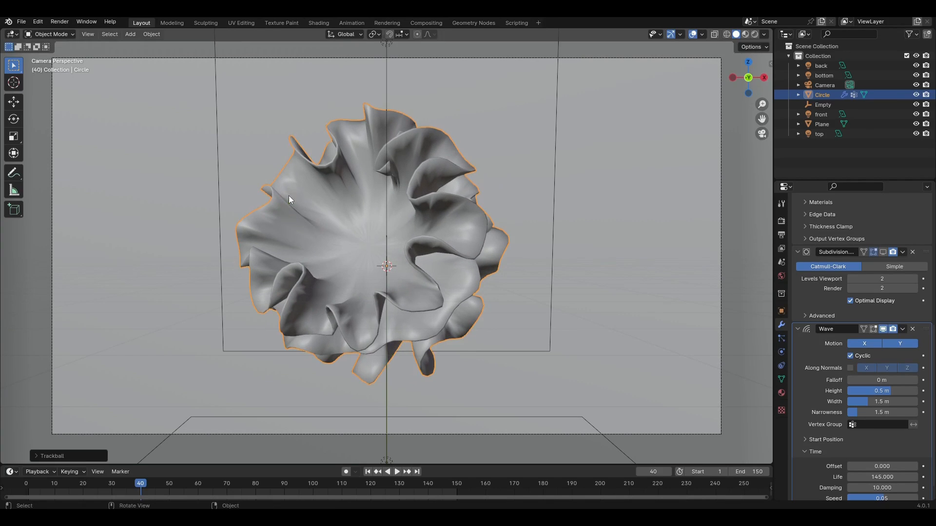
left_click(396, 472)
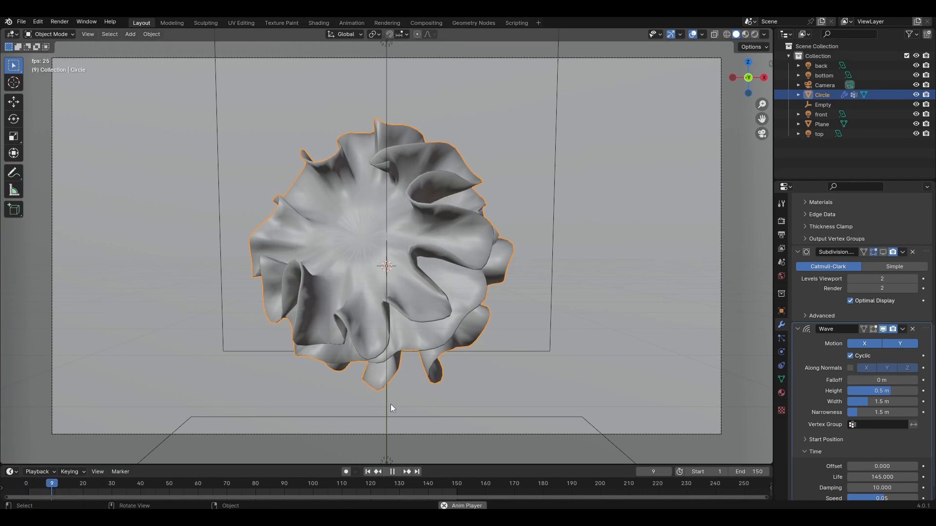
left_click(392, 471)
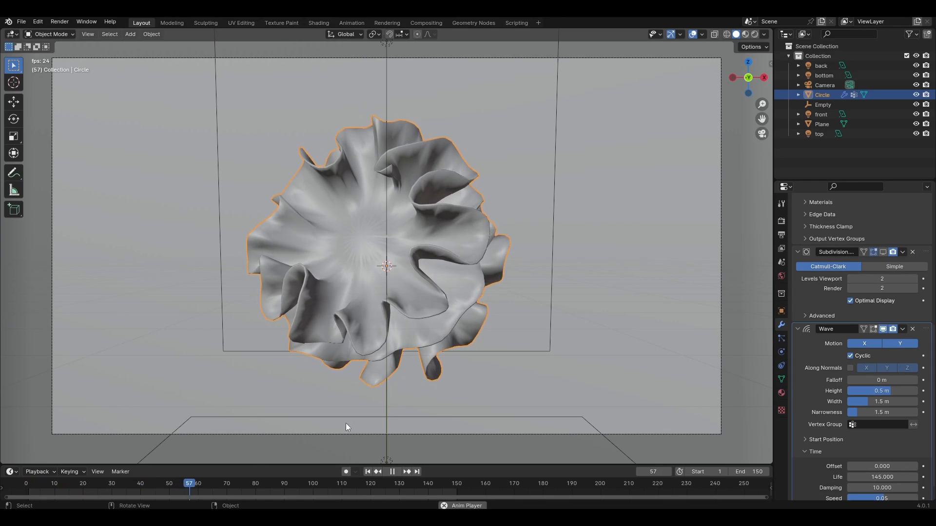
left_click(91, 483)
type("col")
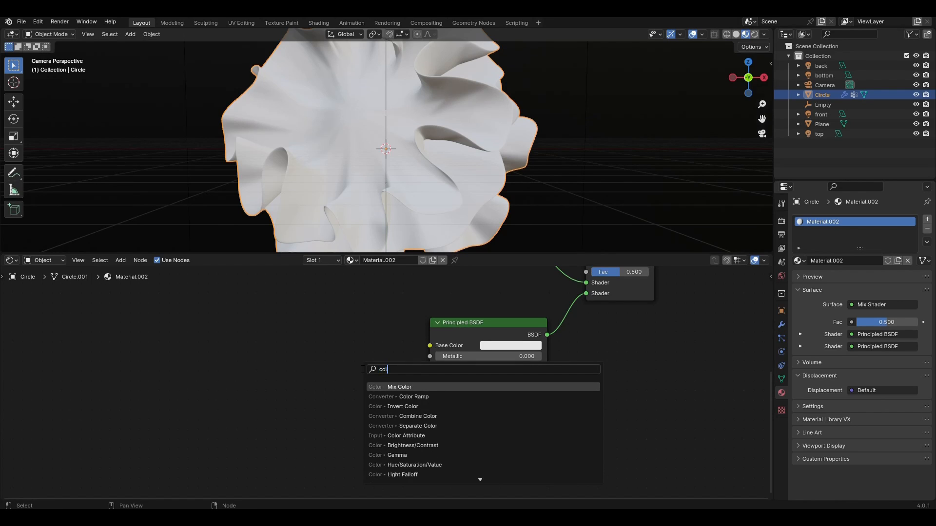
Add a colour node and set the Principled BSDF base colour to pastel pink and blue
left_click(412, 397)
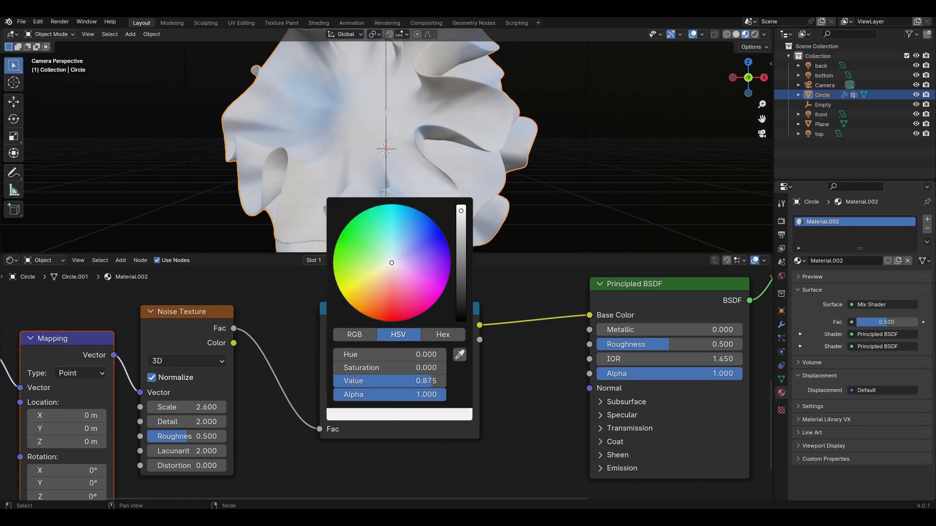
left_click(436, 273)
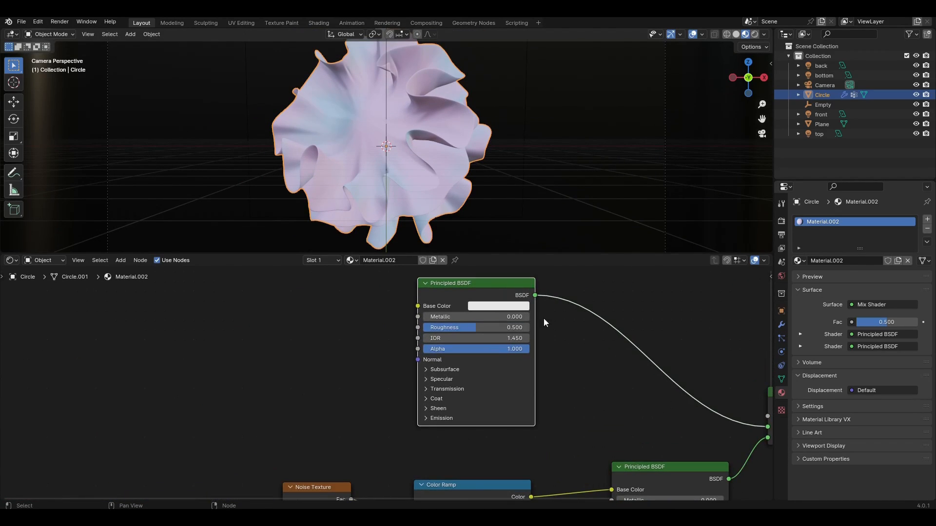
Connect the Color Ramp to Mix Shader Fac, shift its dark stop, and soften the pink
left_click(495, 306)
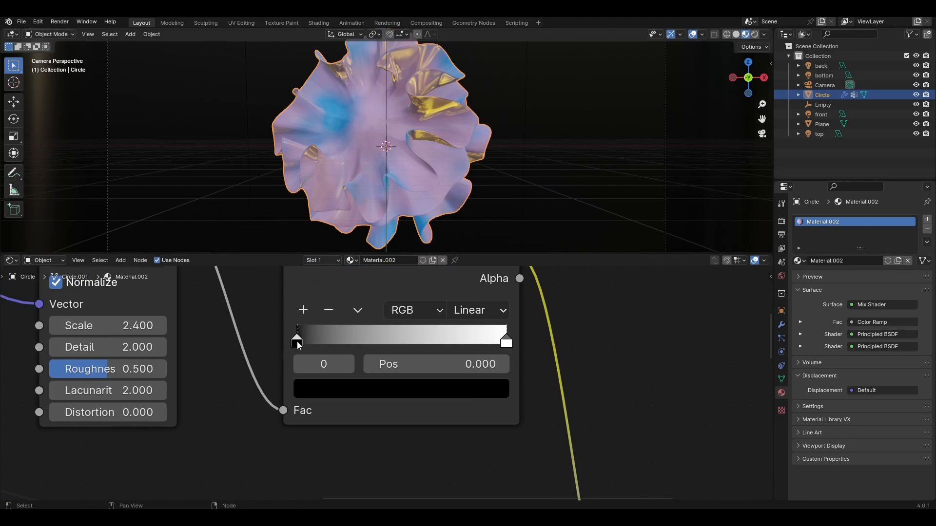
left_click_drag(297, 340, 380, 341)
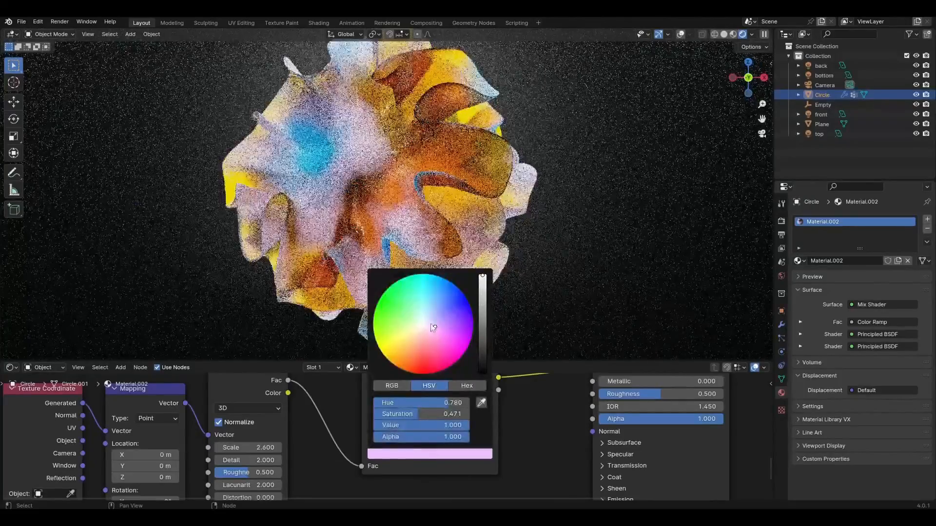
left_click_drag(433, 327, 432, 328)
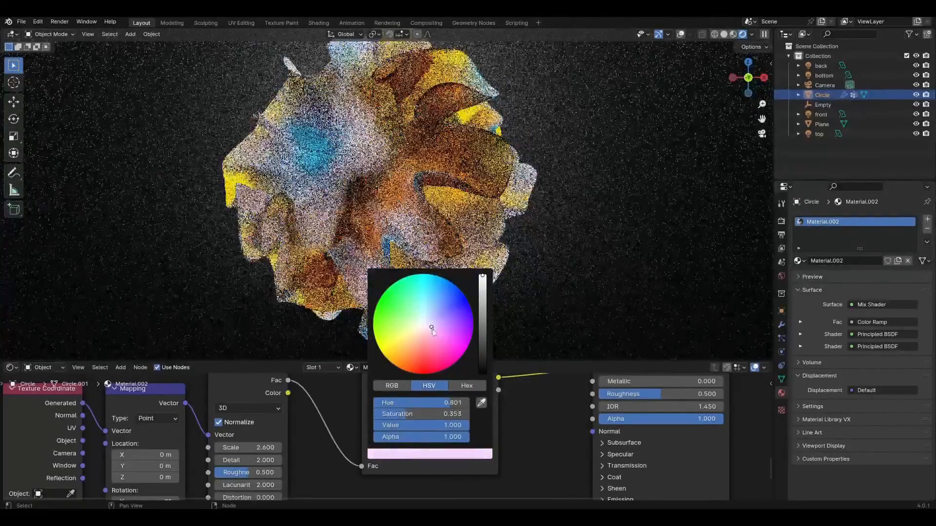